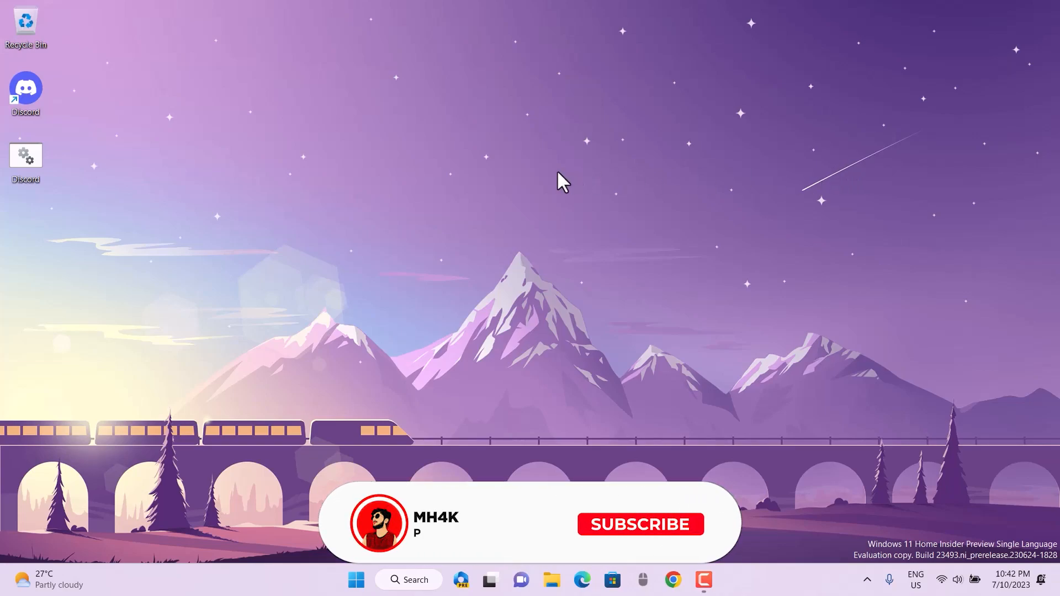
Run the Discord .bat file as administrator to terminate all Discord processes, then dismiss the console
{"action": "left_click", "coordinate": [639, 523]}
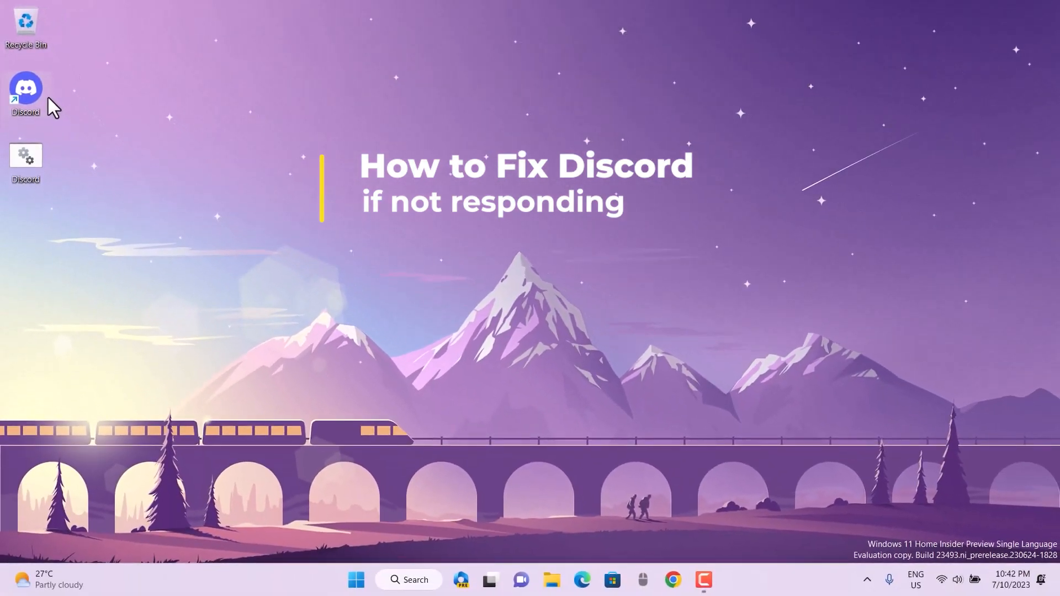
{"action": "mouse_move", "coordinate": [867, 579]}
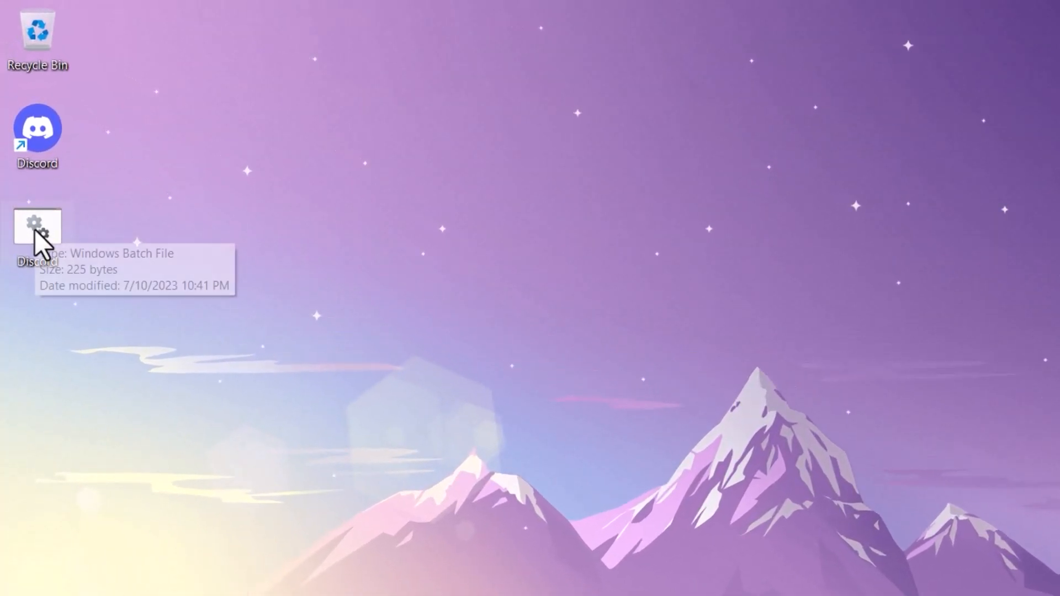
{"action": "mouse_move", "coordinate": [51, 254]}
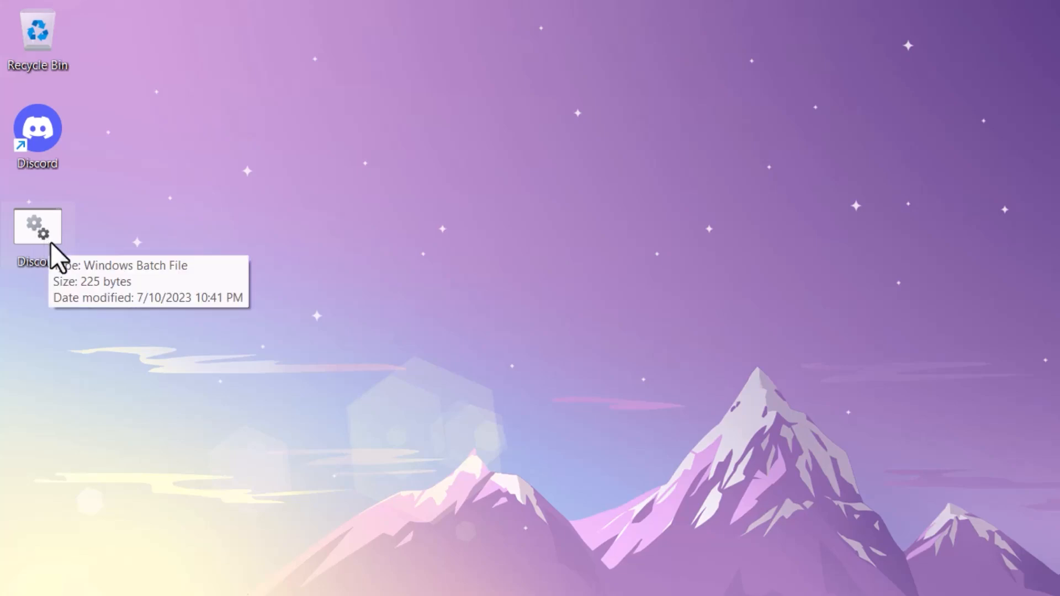
{"action": "right_click", "coordinate": [38, 225]}
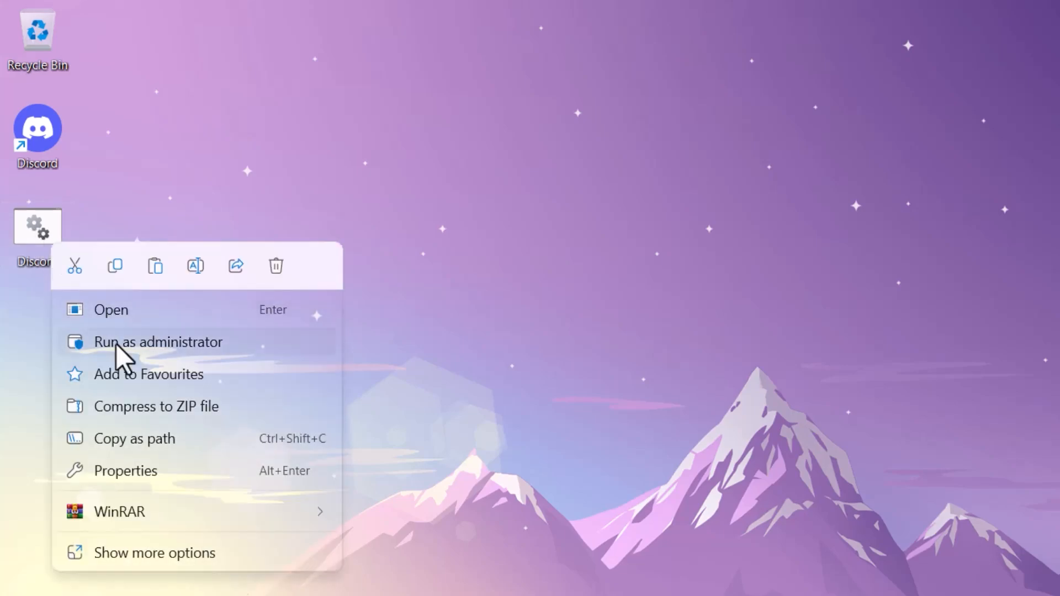
{"action": "left_click", "coordinate": [159, 341]}
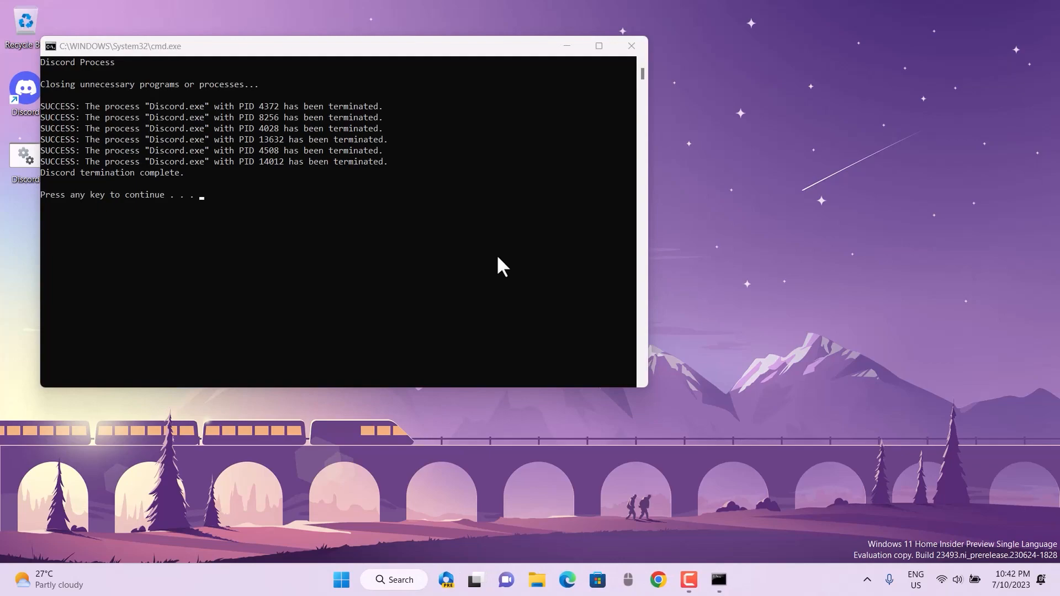
{"action": "key", "text": "enter"}
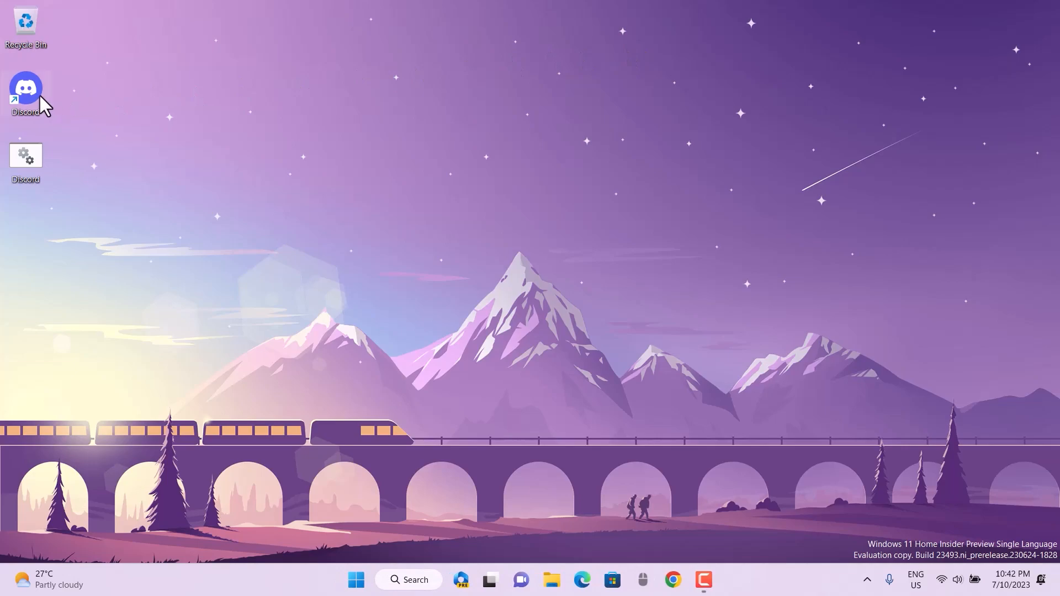
Launch Discord from its desktop shortcut and focus the login fields on the Welcome back screen
{"action": "double_click", "coordinate": [26, 89]}
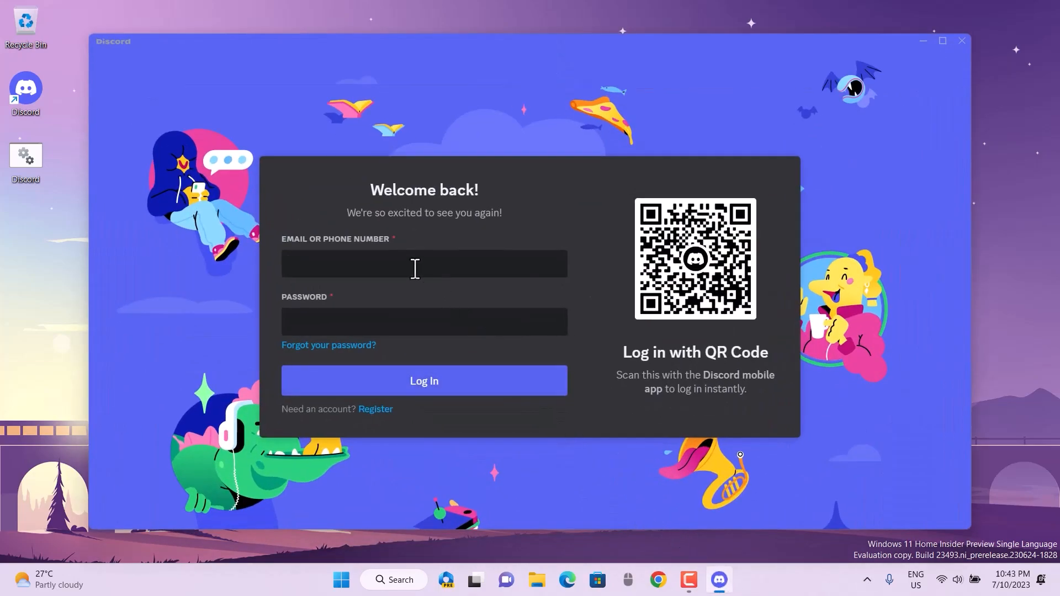
{"action": "left_click", "coordinate": [424, 321]}
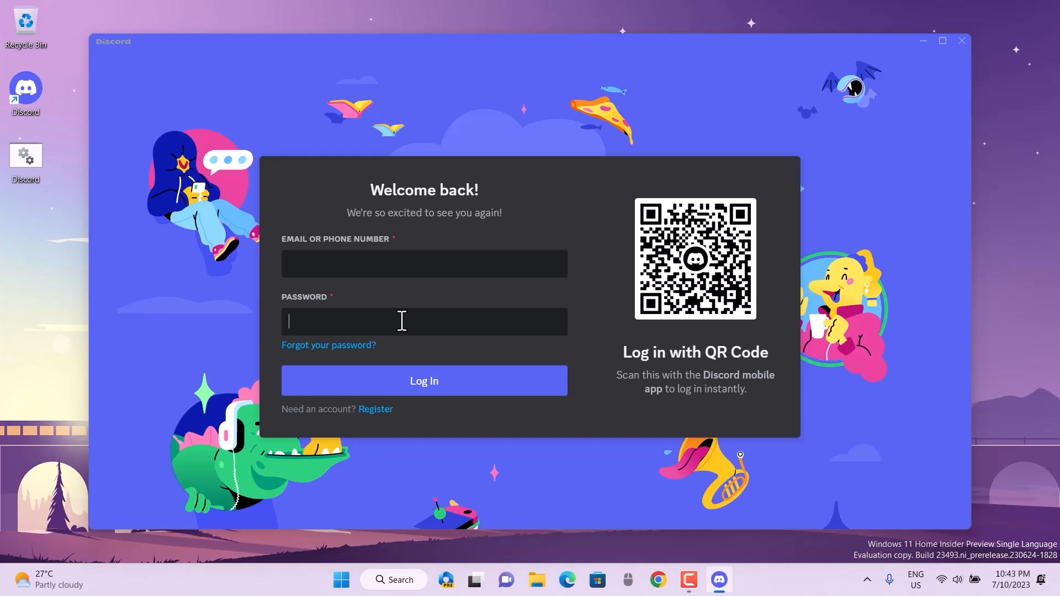
{"action": "mouse_move", "coordinate": [935, 249]}
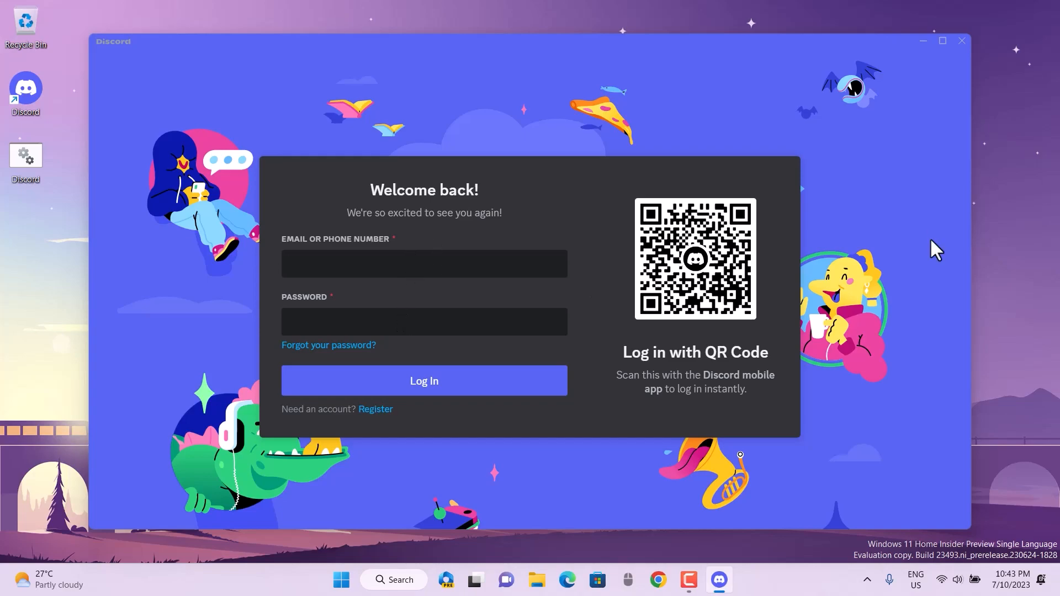
{"action": "left_click", "coordinate": [423, 262]}
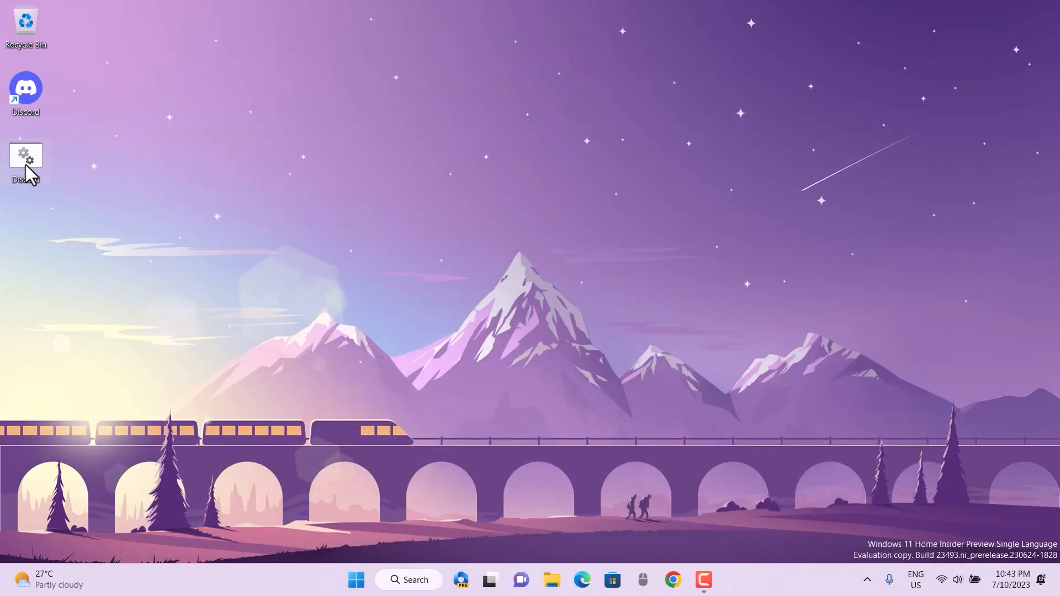
Run the Discord termination script again as administrator, ending the remaining Discord.exe processes
{"action": "right_click", "coordinate": [25, 162]}
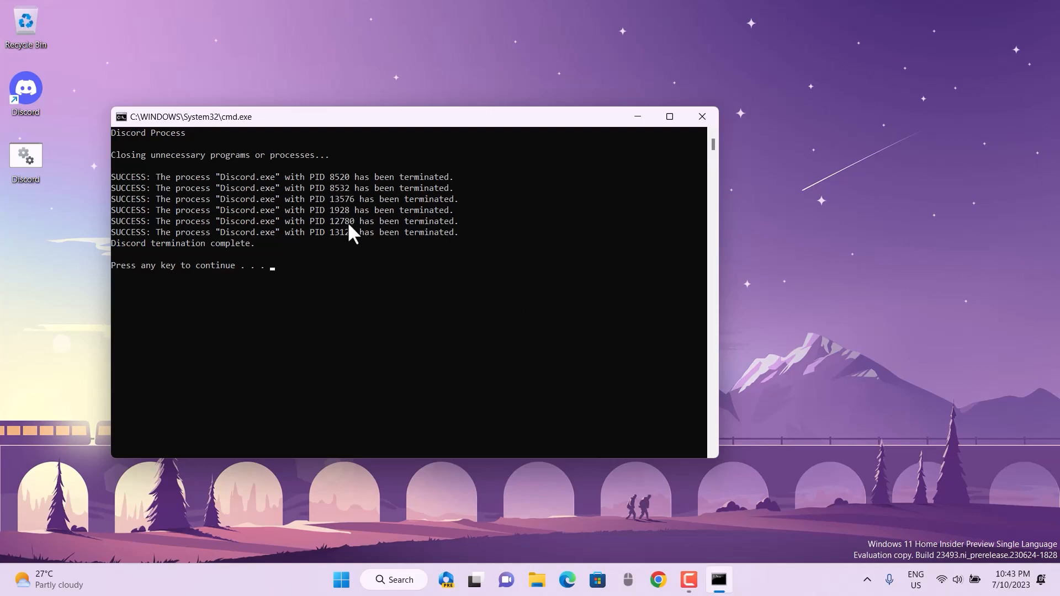
{"action": "left_click", "coordinate": [701, 116]}
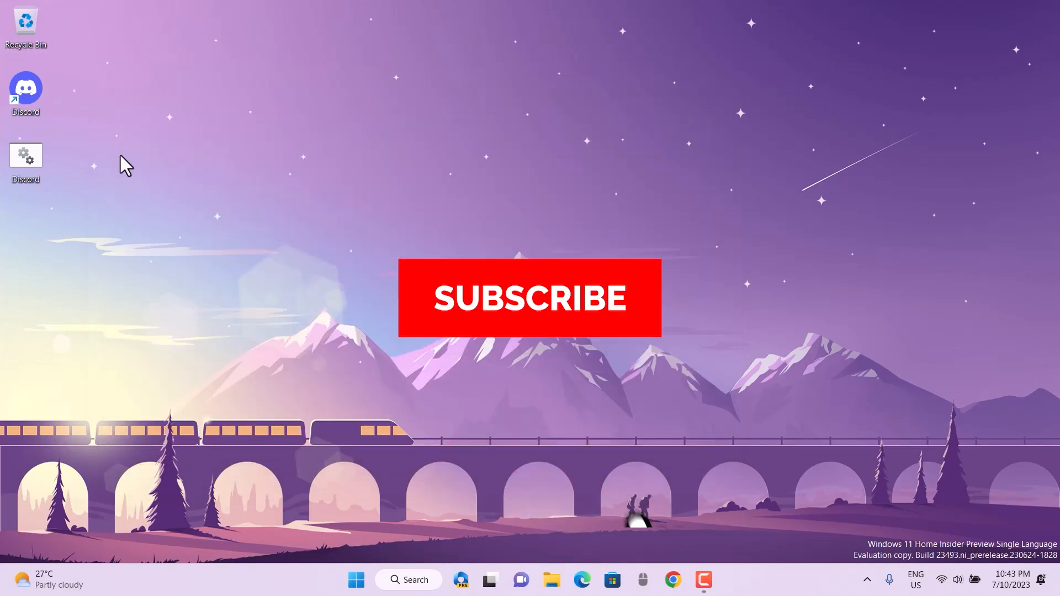
Close the termination results window, leaving the bare desktop
{"action": "left_click", "coordinate": [529, 298]}
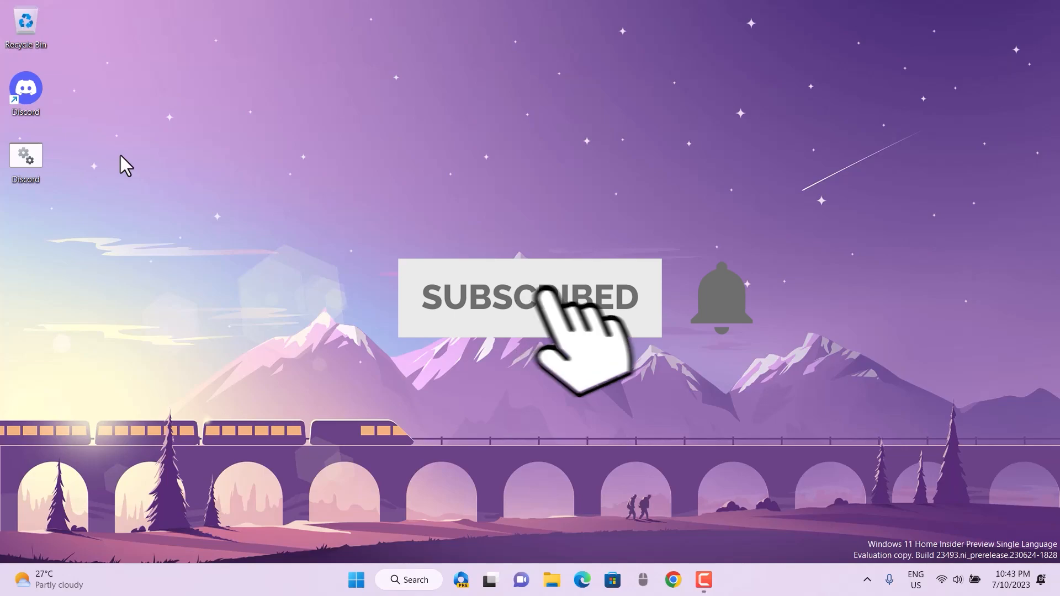